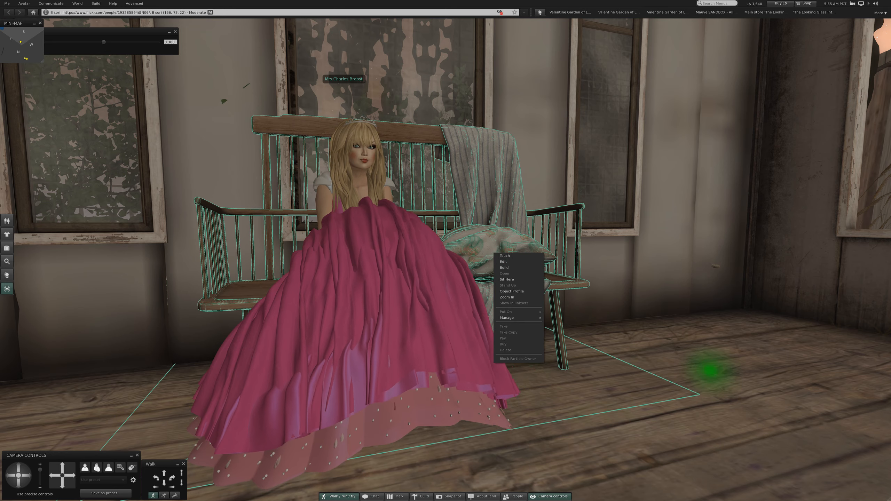
Attempt to sit on the wooden bench and dismiss the 'no suitable surface' notice.
{"action": "left_click", "coordinate": [506, 279]}
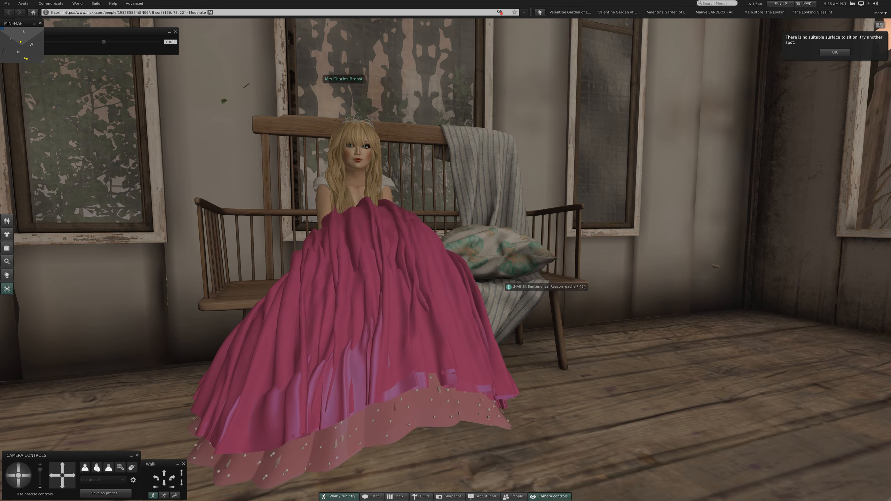
{"action": "left_click", "coordinate": [834, 52]}
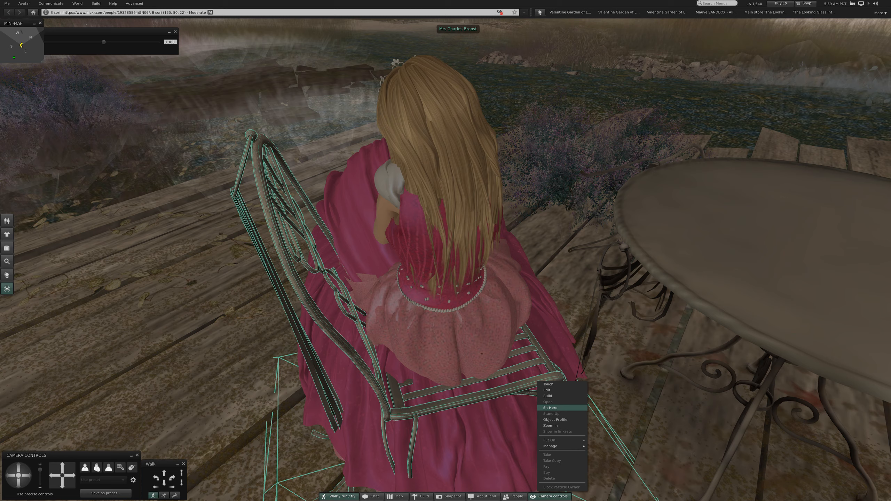
Sit the pink-gowned avatar on the wrought-iron chair beside the round table.
{"action": "left_click", "coordinate": [549, 408]}
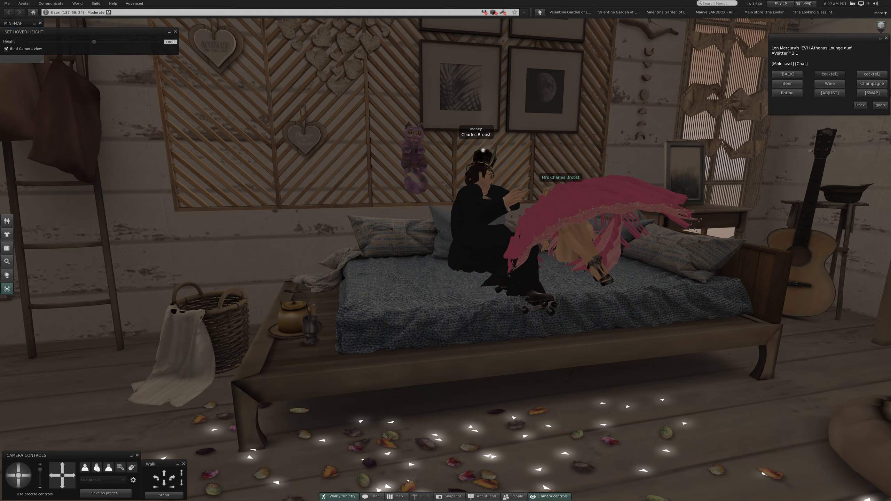
Choose the cocktail pose from the couple menu, then switch the pair to the beer pose.
{"action": "left_click", "coordinate": [828, 74]}
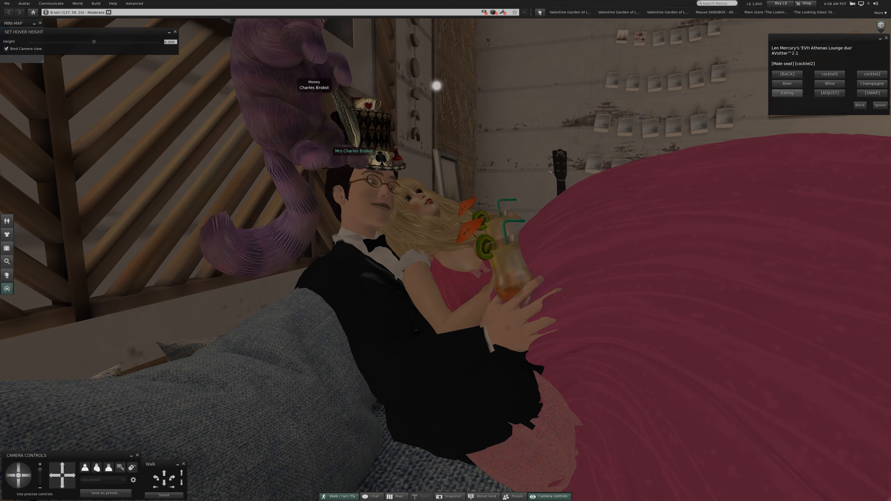
{"action": "left_click", "coordinate": [787, 84]}
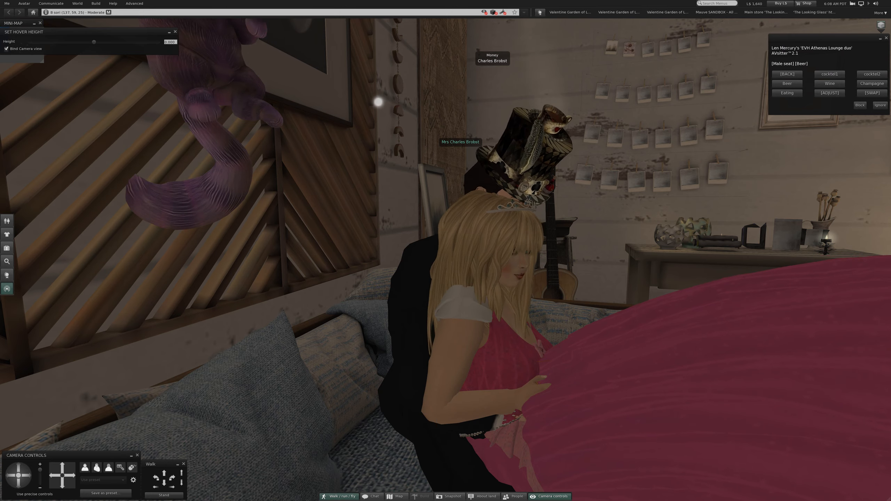
Switch the seated couple to the wine pose with the man raising a glass.
{"action": "left_click", "coordinate": [828, 82]}
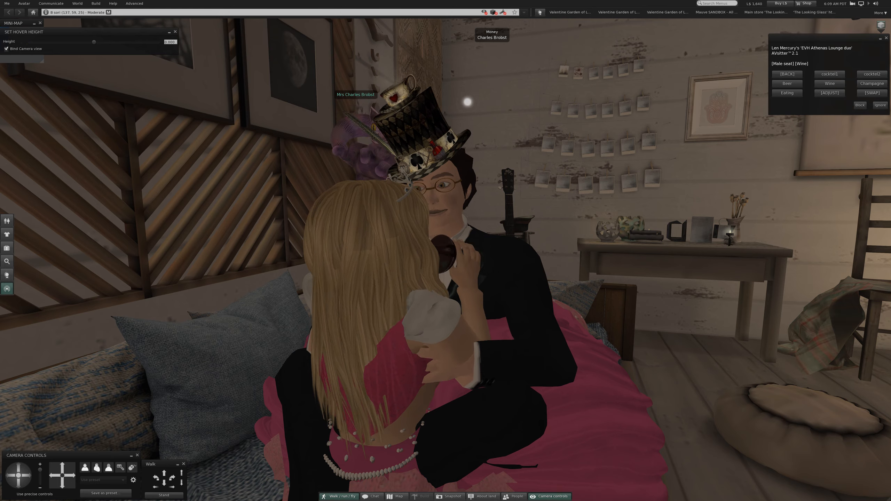